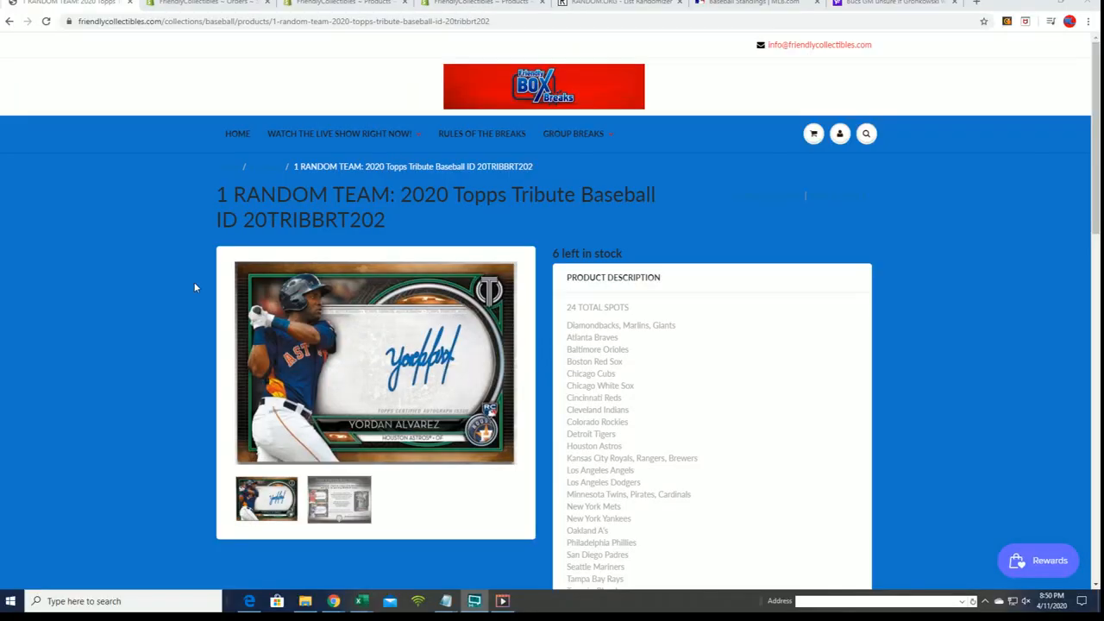
mouse_move(621, 255)
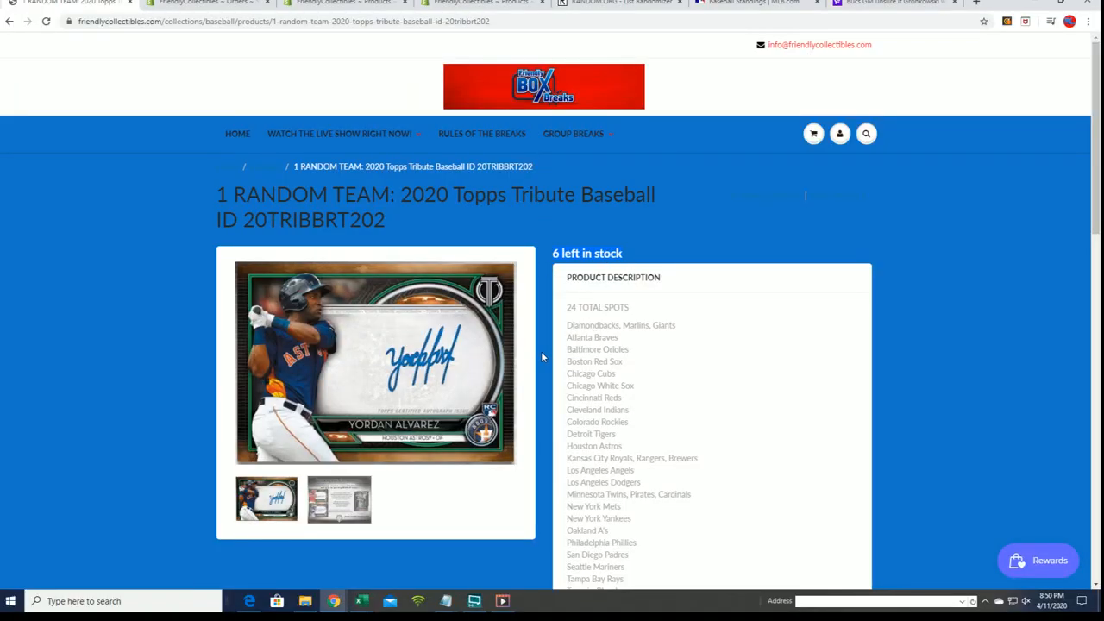
Scroll down the Topps Tribute team break product page to review the listing.
scroll(down, 3)
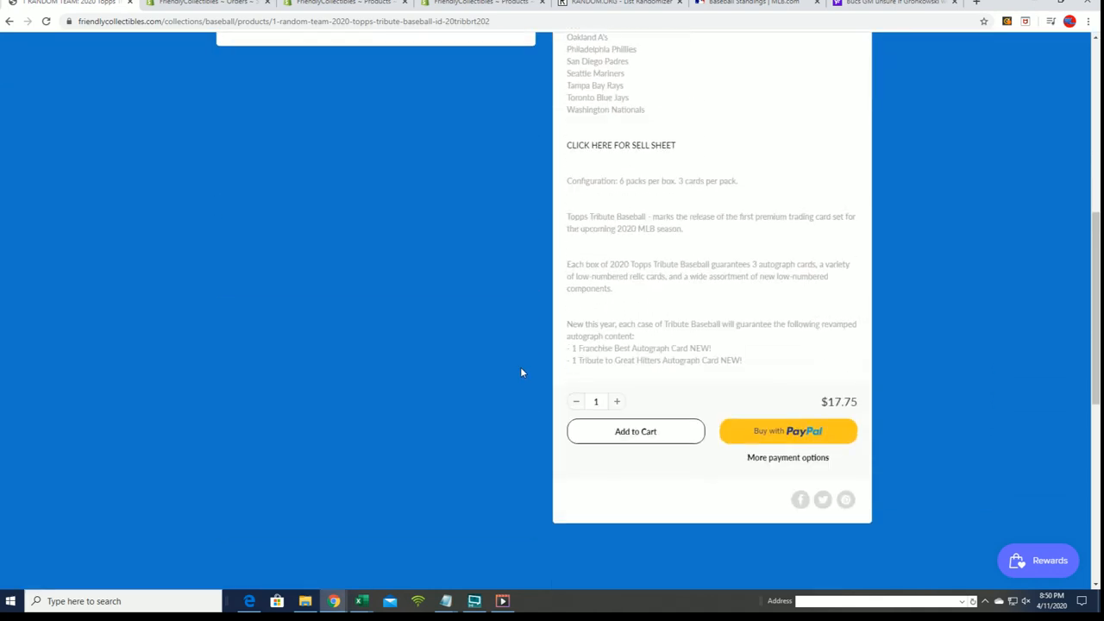
scroll(down, 3)
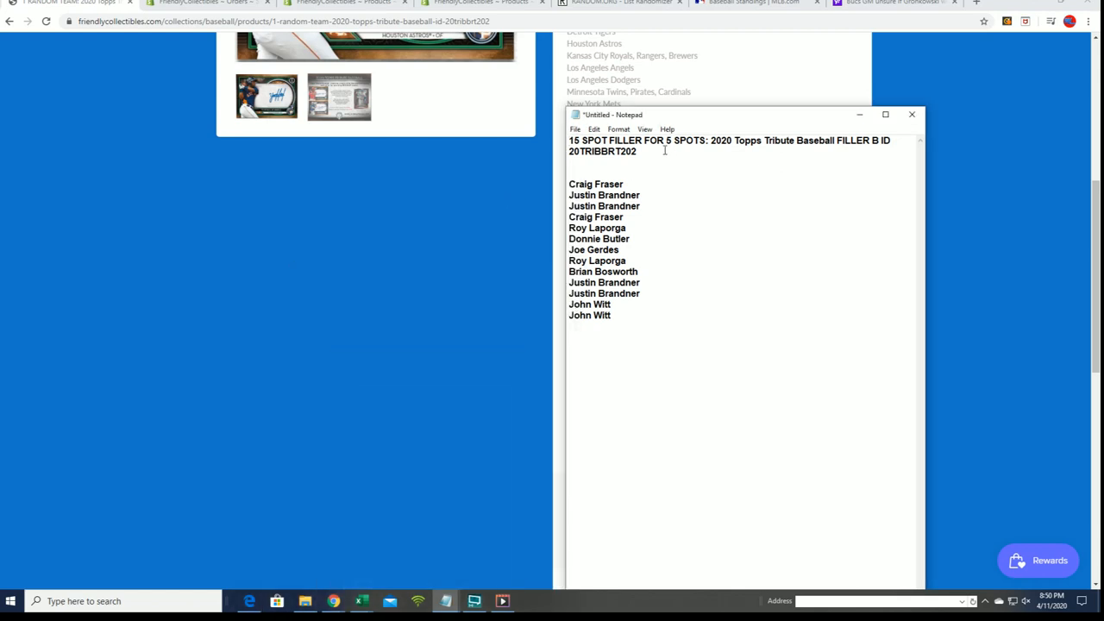
double_click(852, 139)
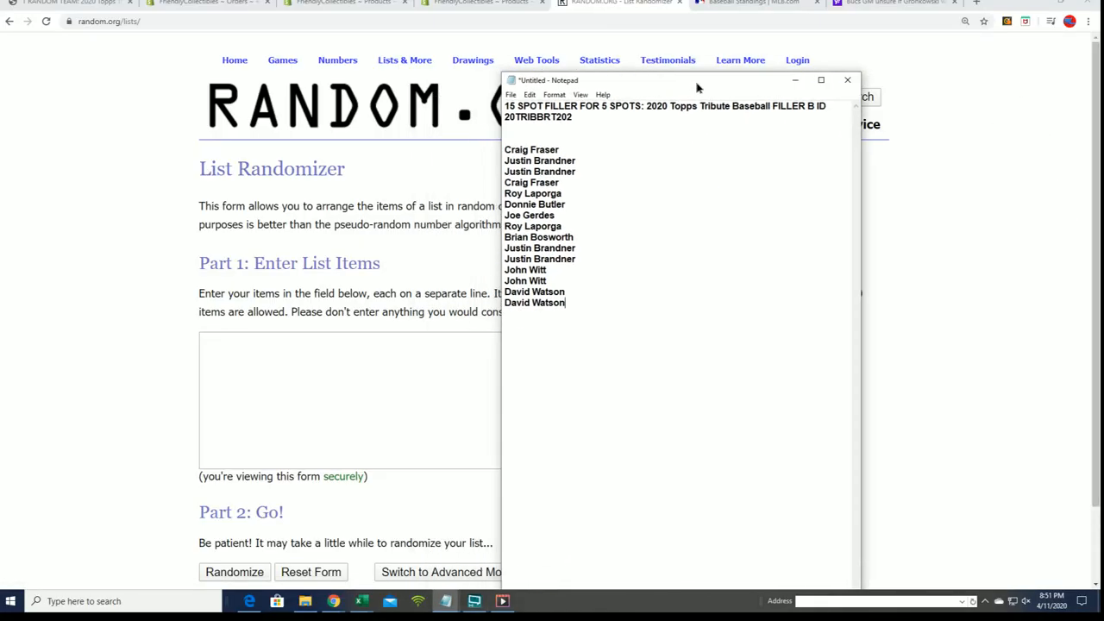
Paste the 15-name entrant list into the randomizer and shuffle it four times.
key(ctrl+a)
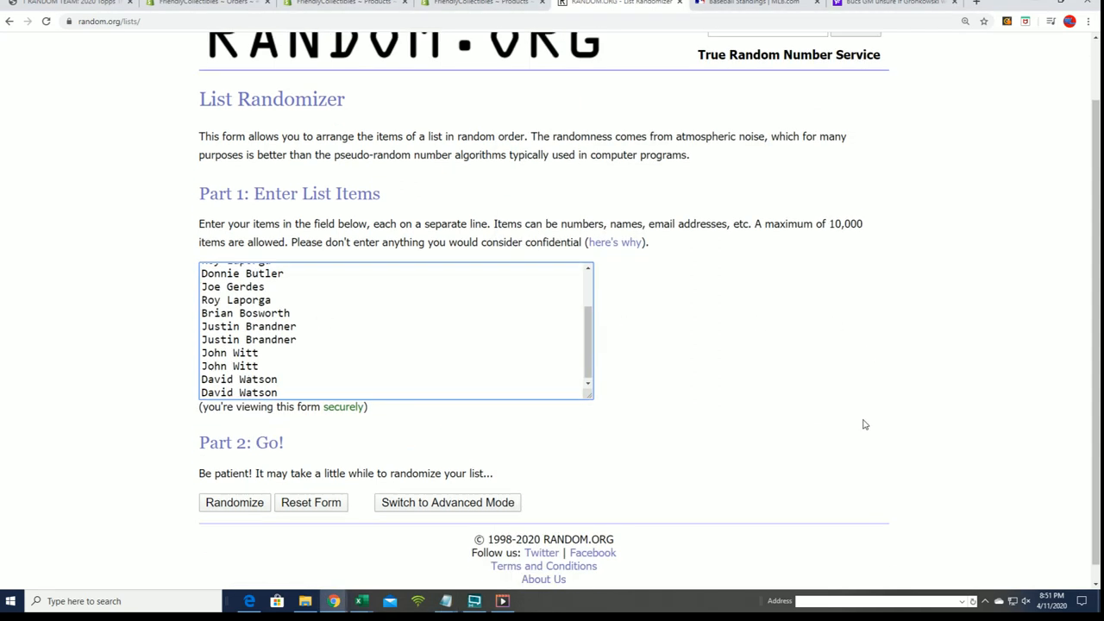
click(235, 502)
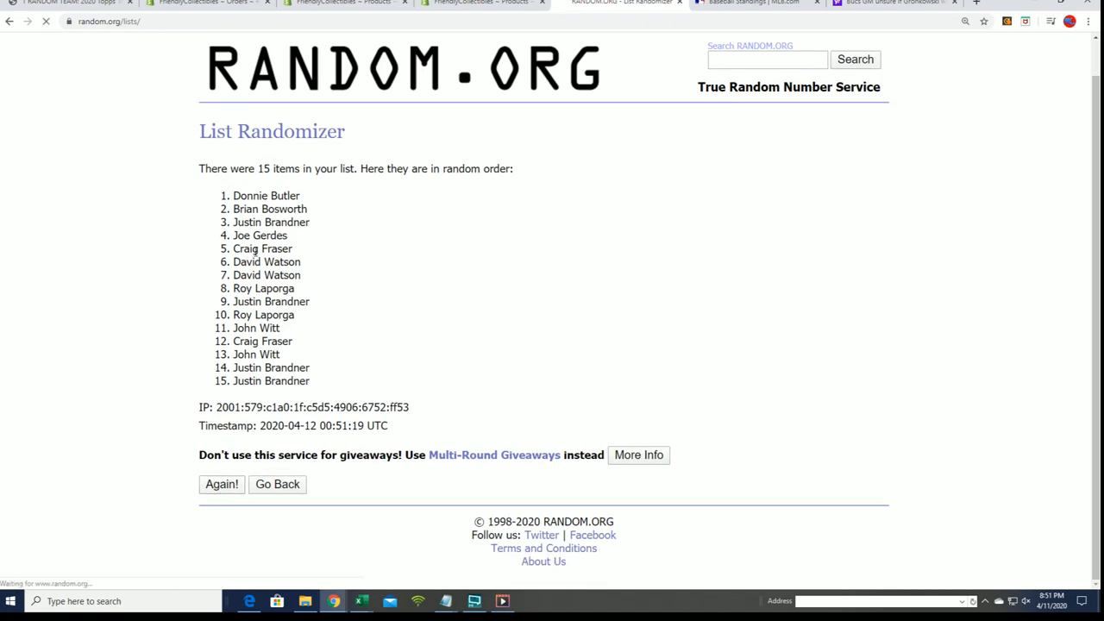
click(221, 483)
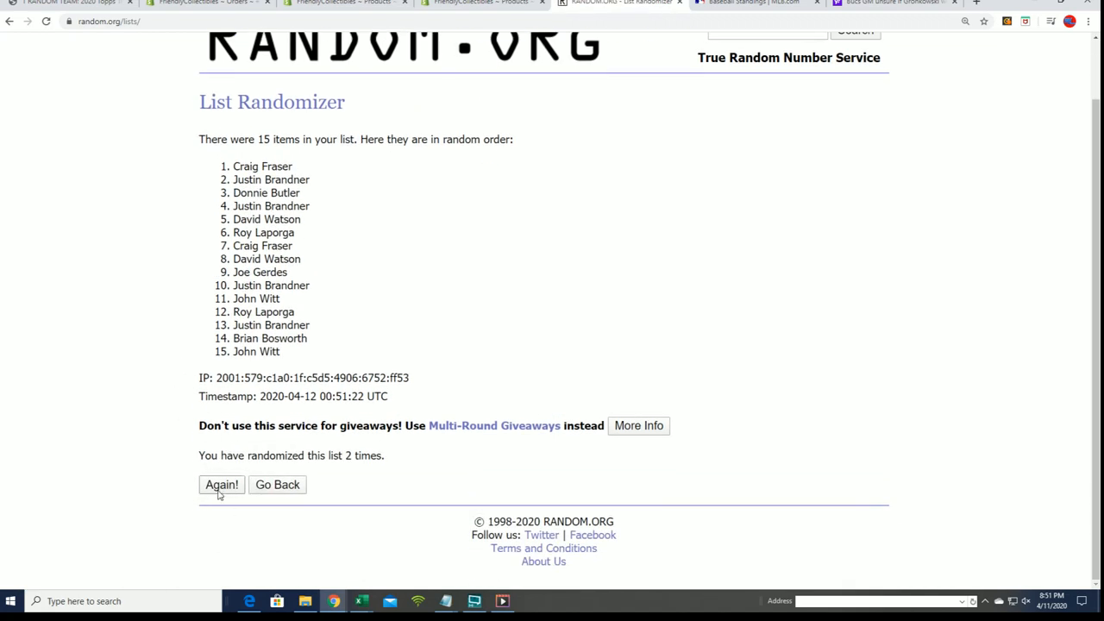
click(221, 483)
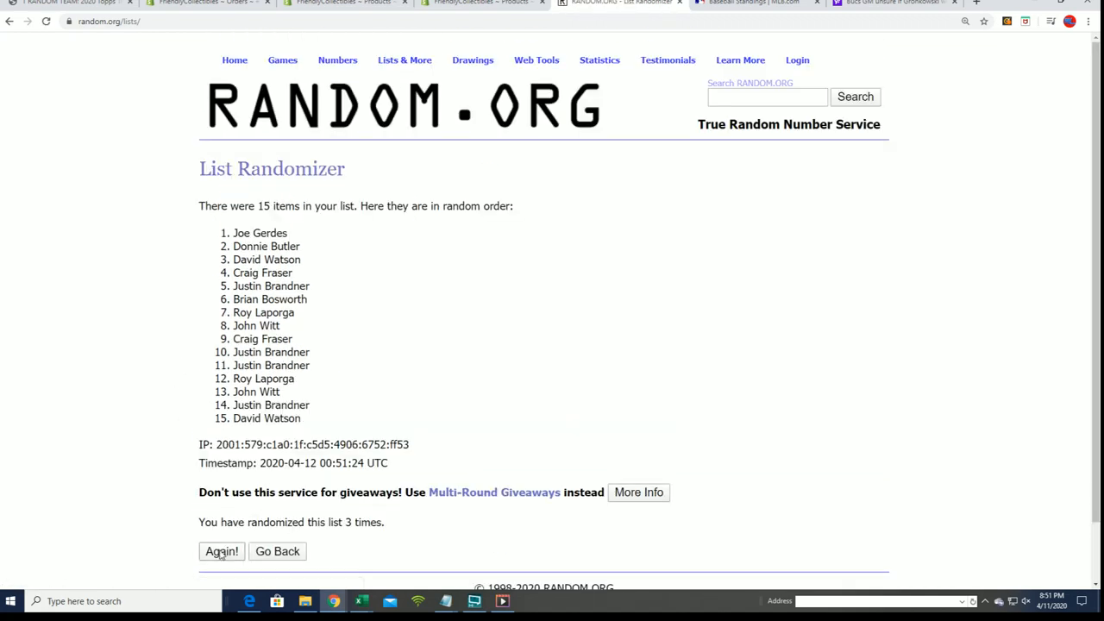
click(221, 552)
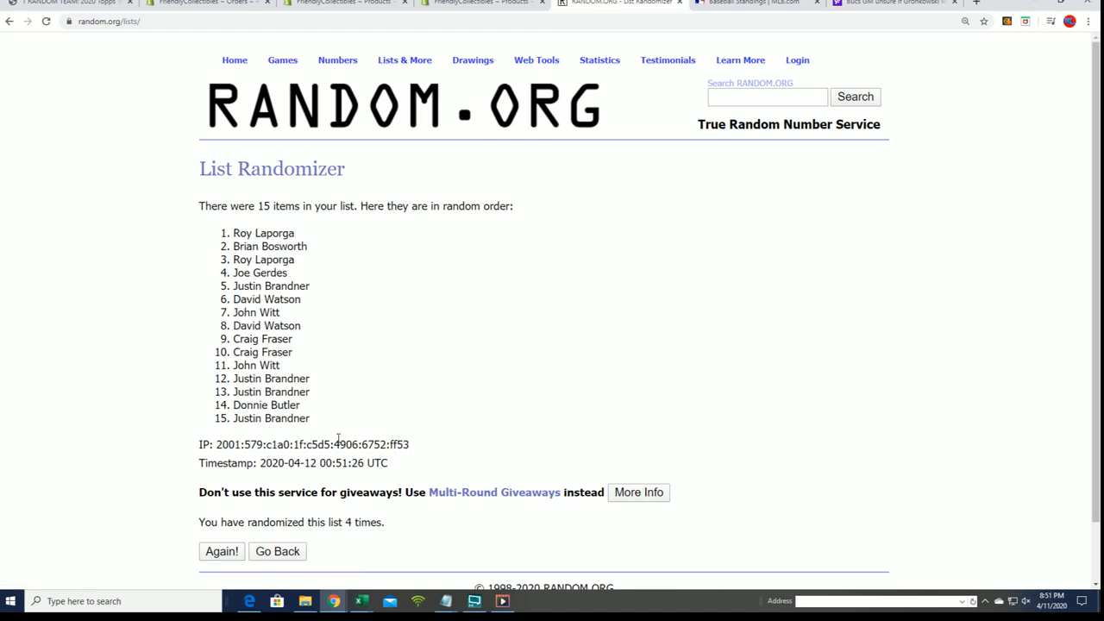
Shuffle three more times to seven total and select the top five names.
scroll(down, 3)
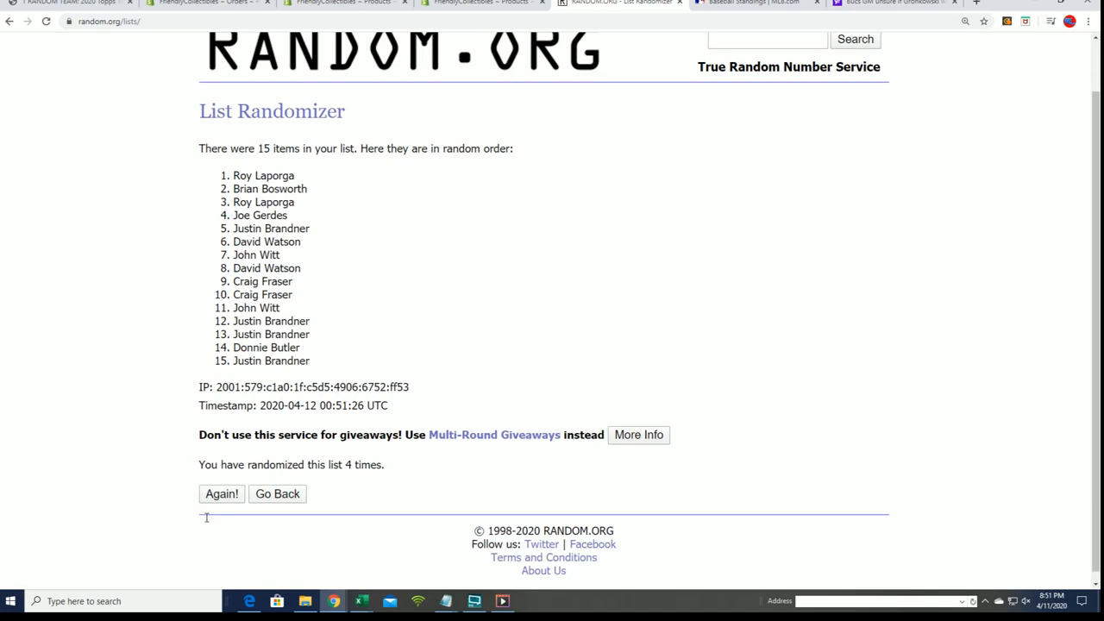
click(221, 494)
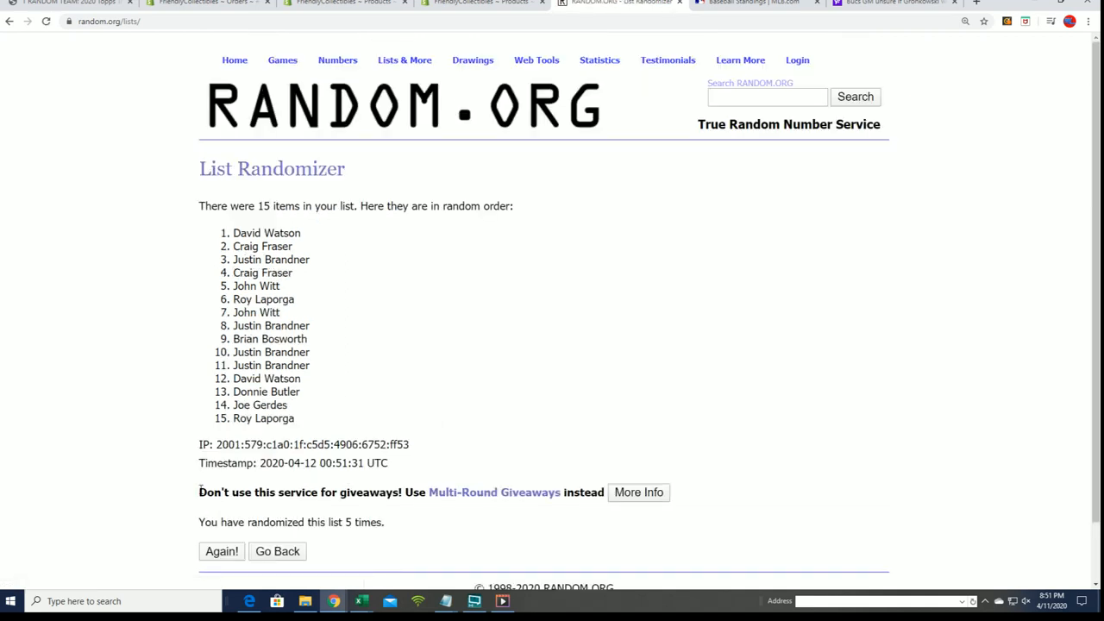
scroll(down, 3)
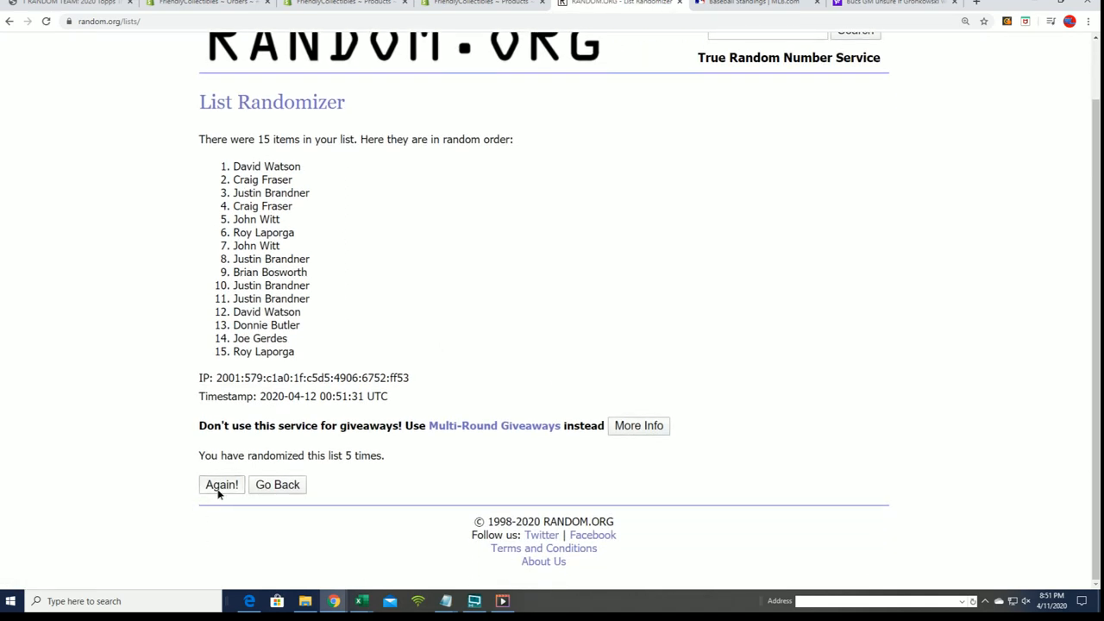
click(221, 483)
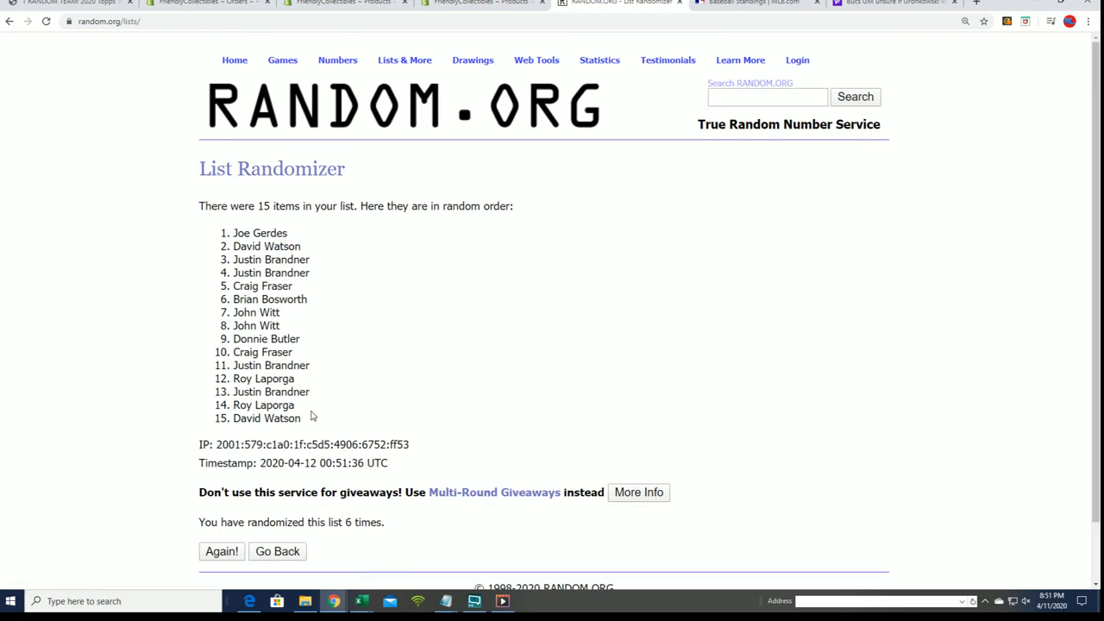
scroll(down, 3)
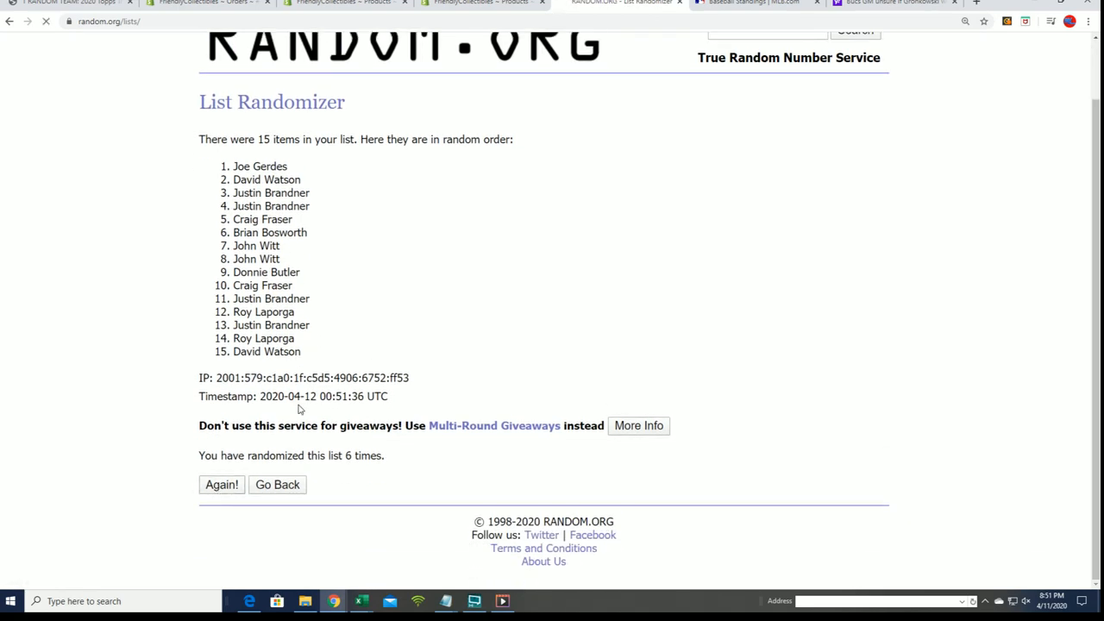
click(221, 483)
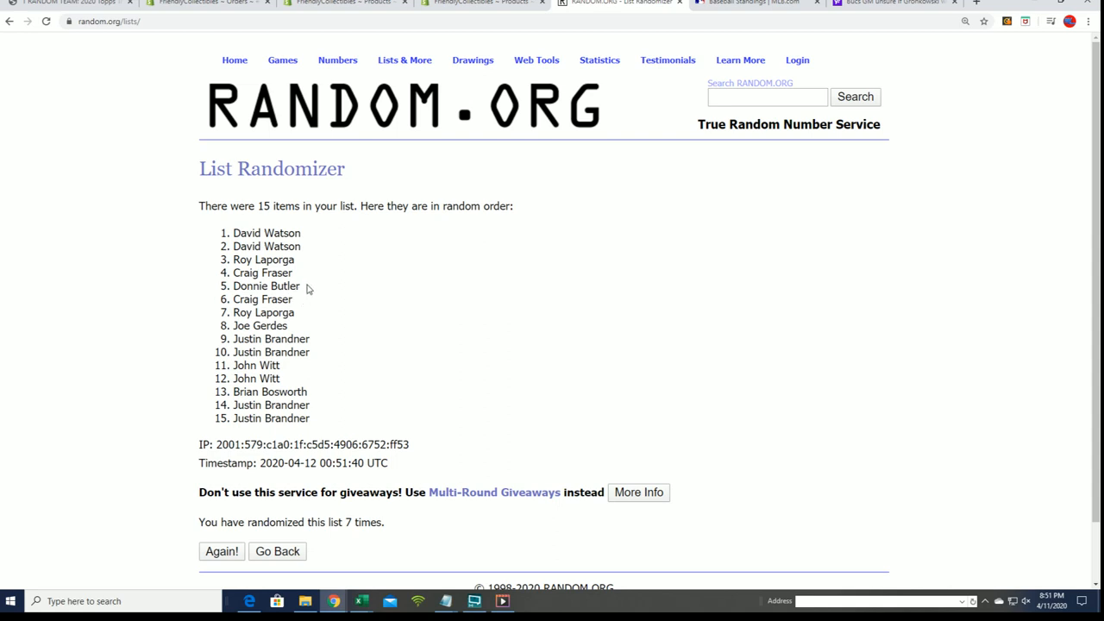
drag(231, 227, 301, 290)
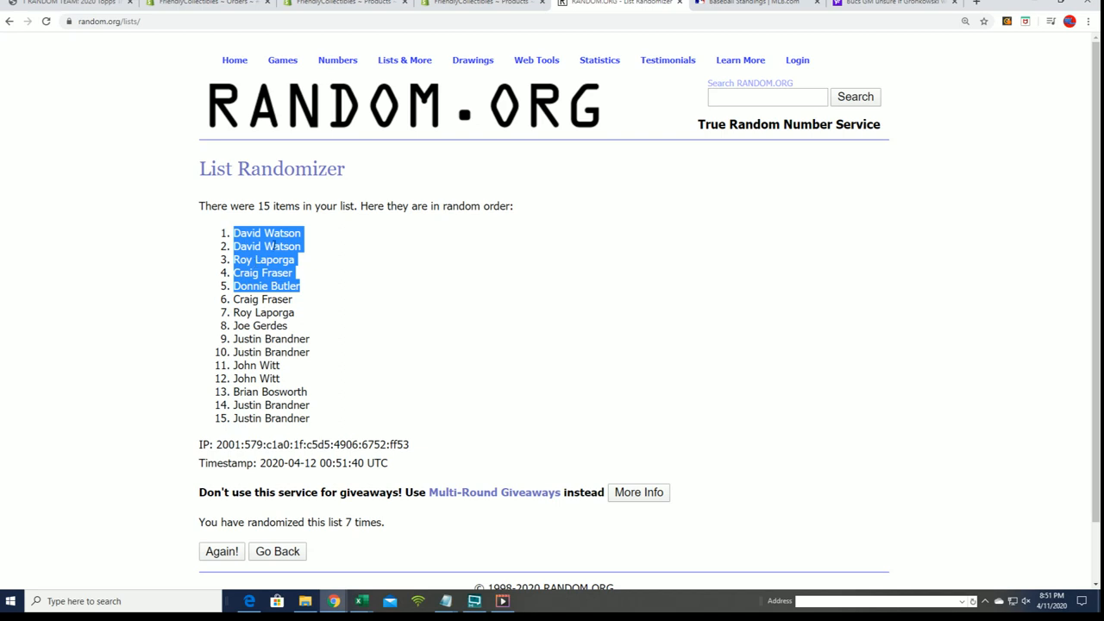
mouse_move(291, 335)
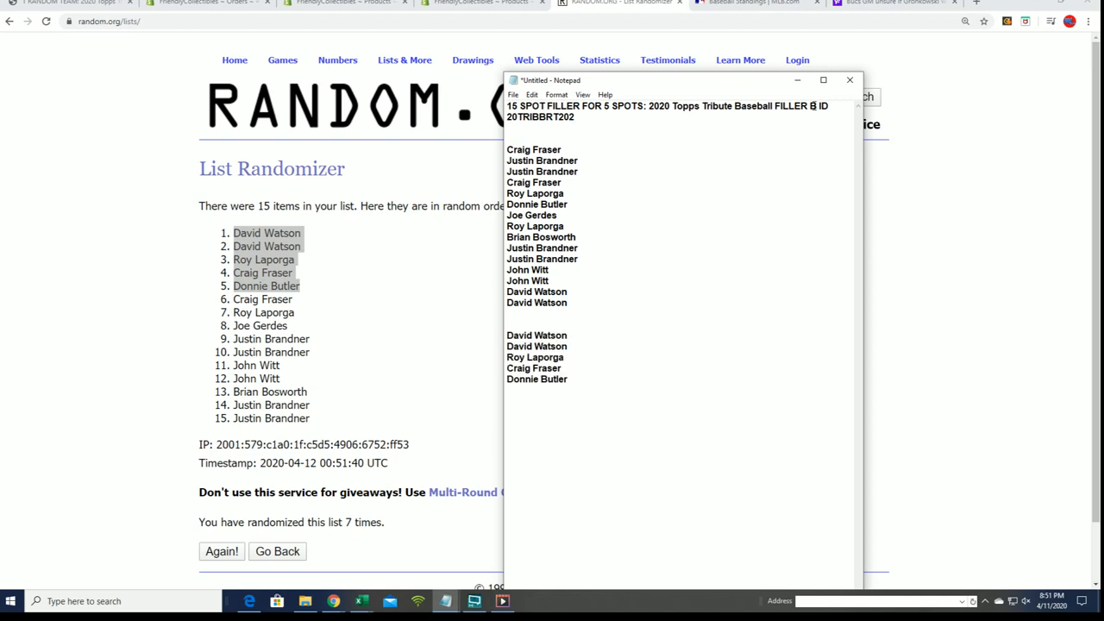
double_click(794, 105)
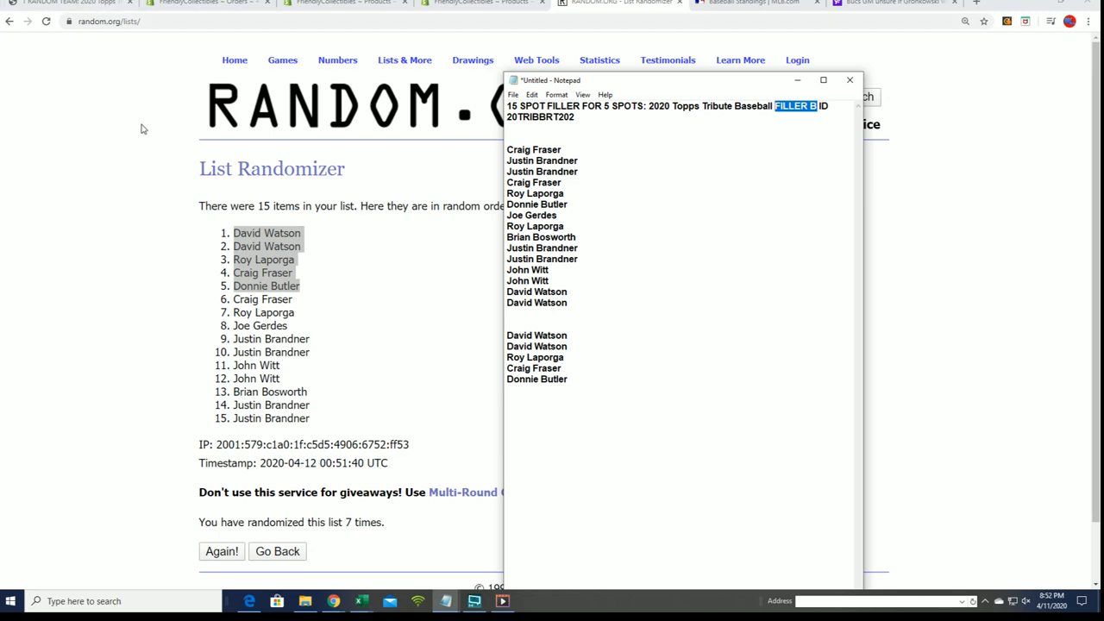
mouse_move(659, 96)
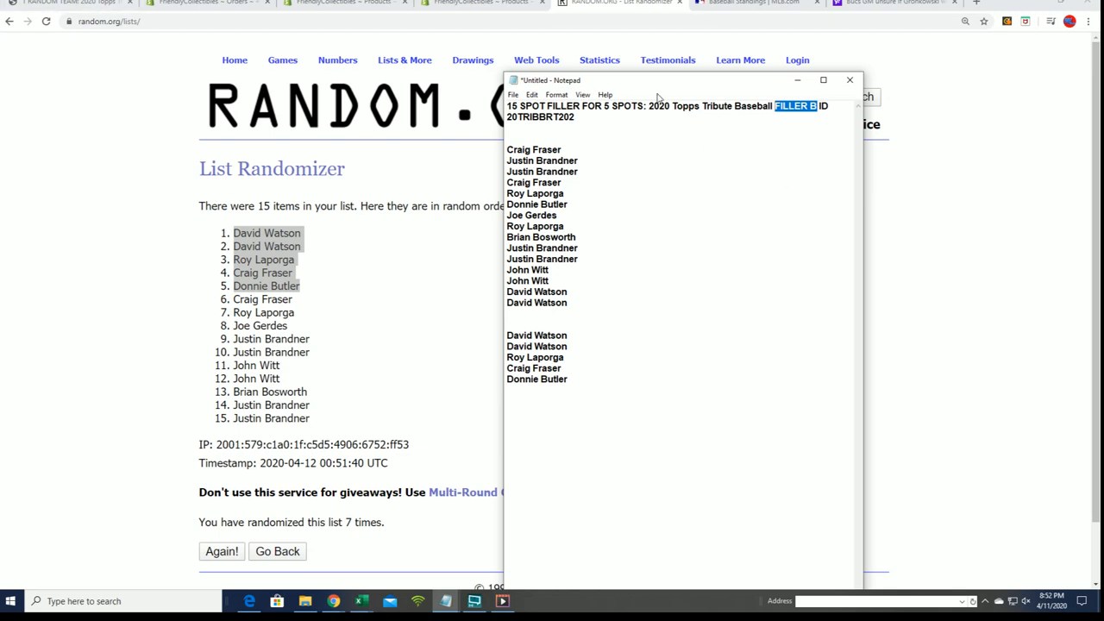